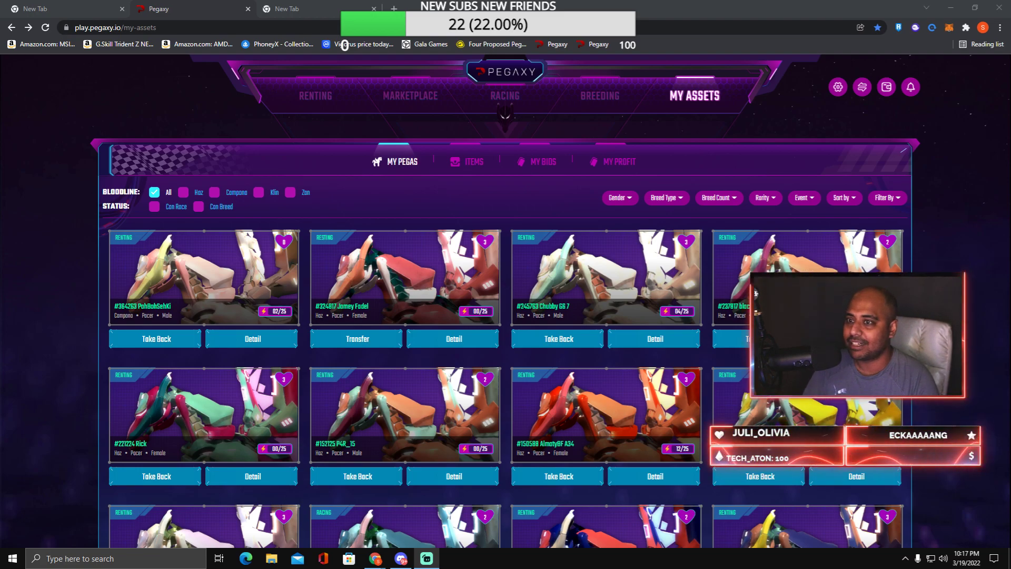
Bring up the Vigorus (VIS) price page on CoinMarketCap from a blank tab's bookmark, scrolled to the chart
click(303, 8)
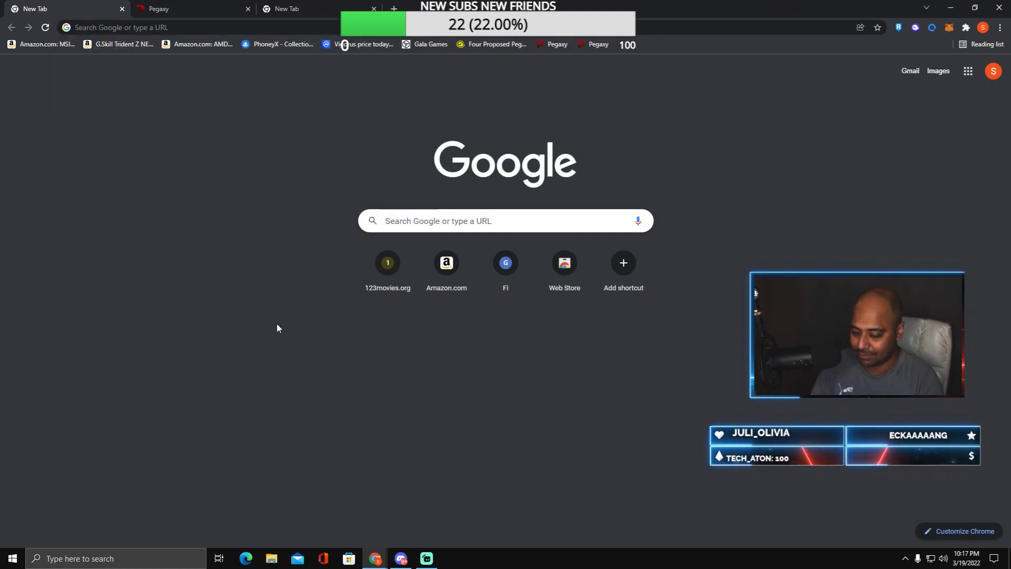
click(363, 44)
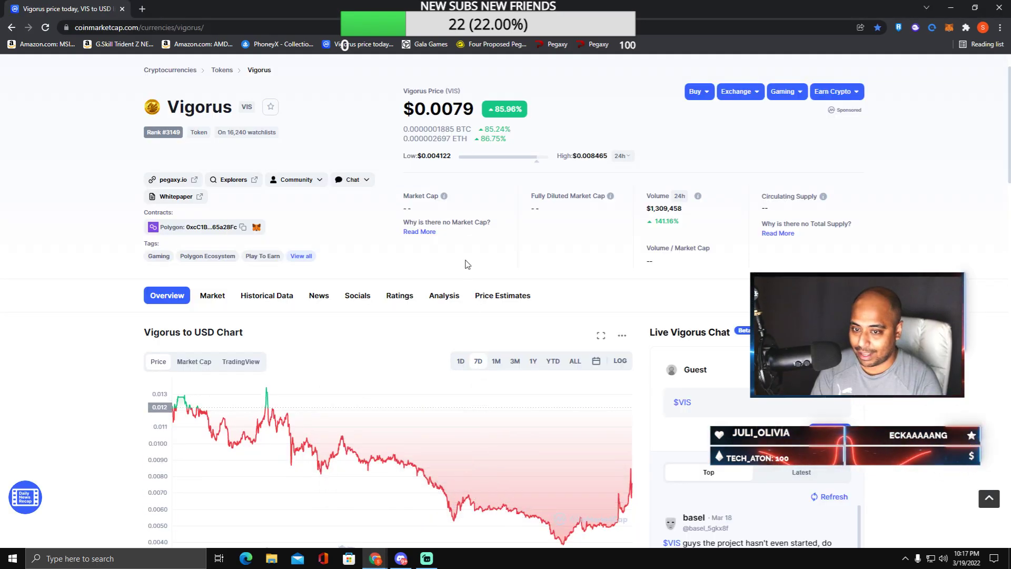
scroll(down, 3)
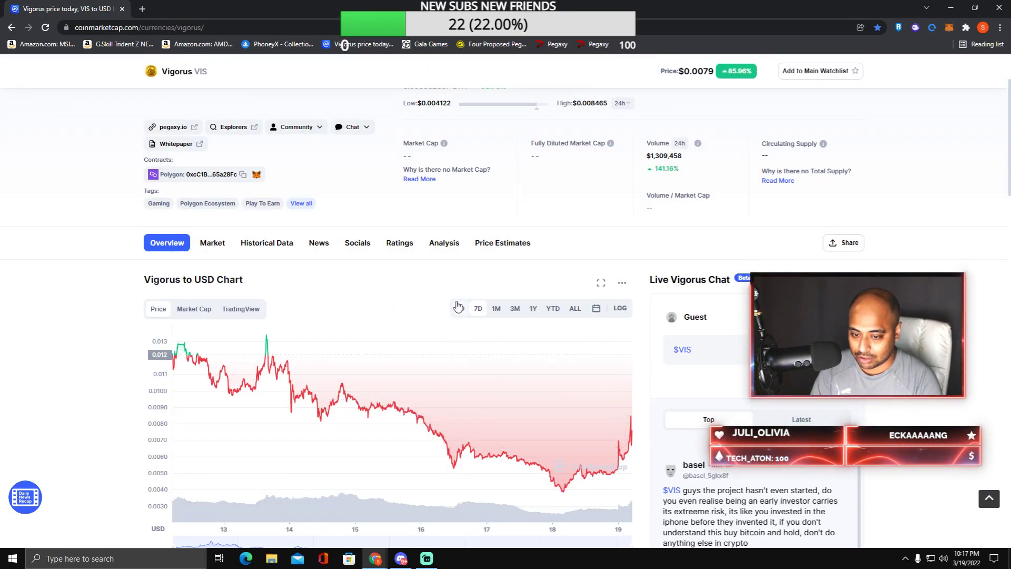
Switch the Vigorus to USD chart to the 1D range and read prices along the line
click(460, 307)
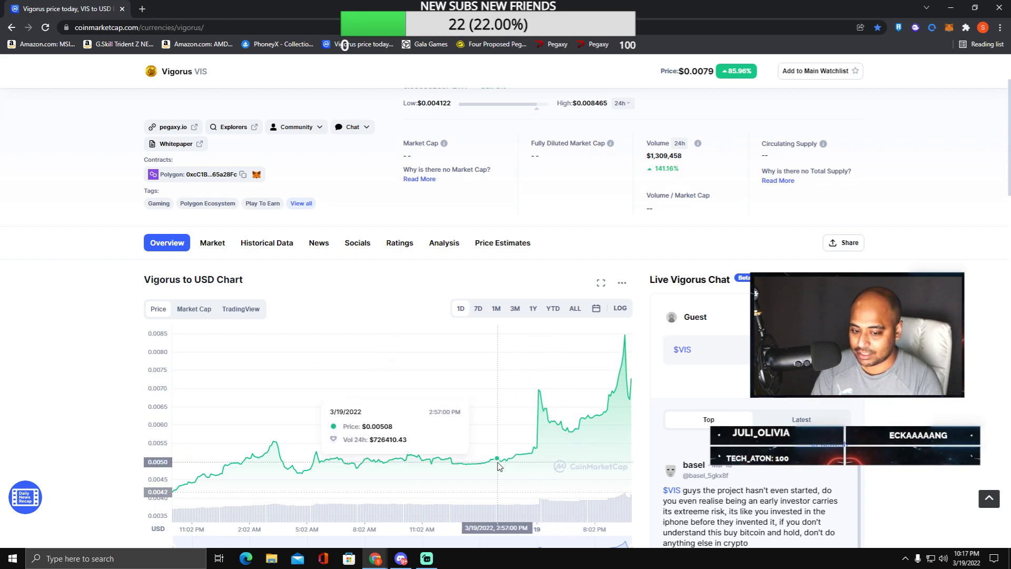
mouse_move(444, 460)
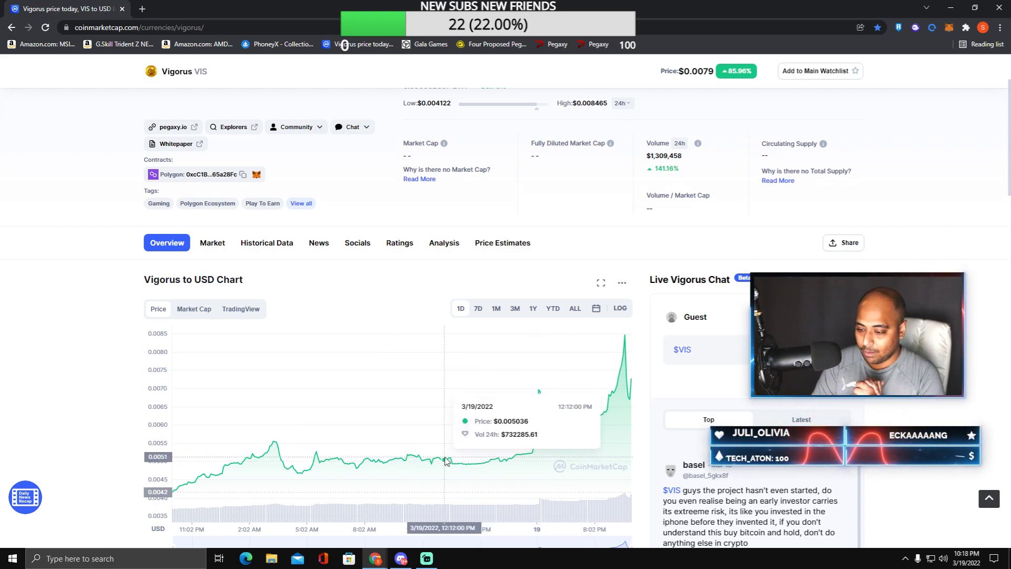
mouse_move(514, 460)
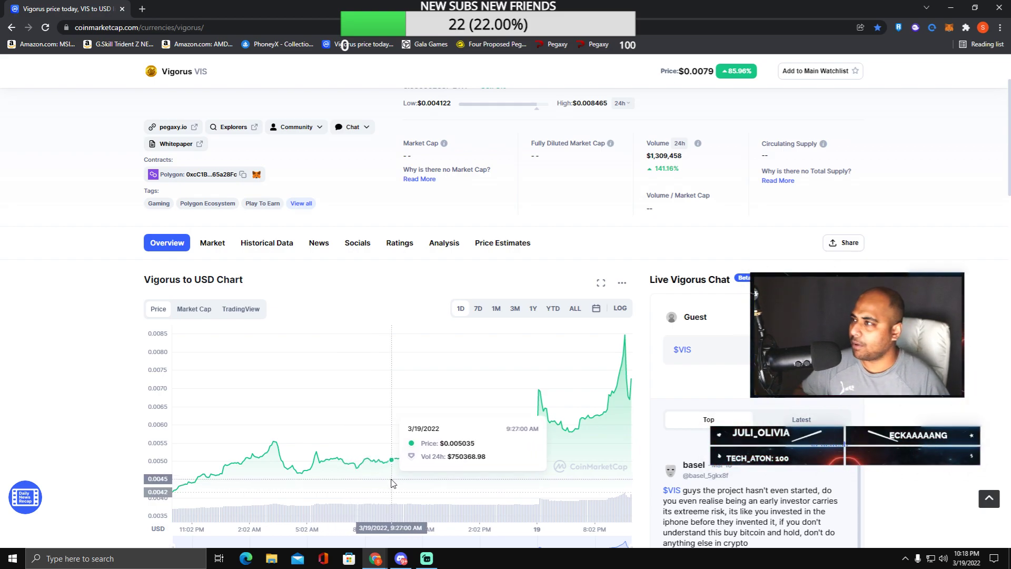
mouse_move(496, 458)
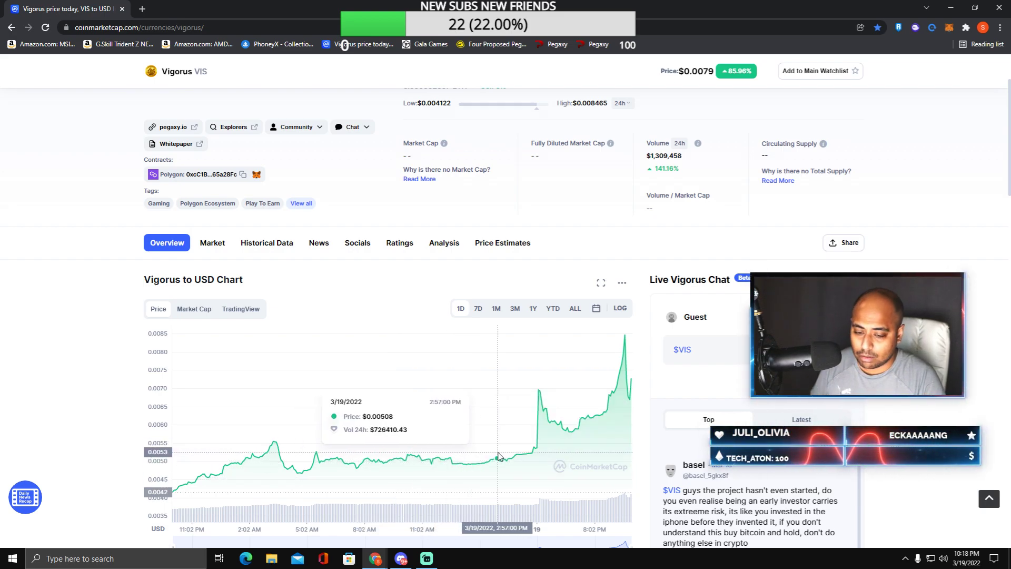
mouse_move(490, 458)
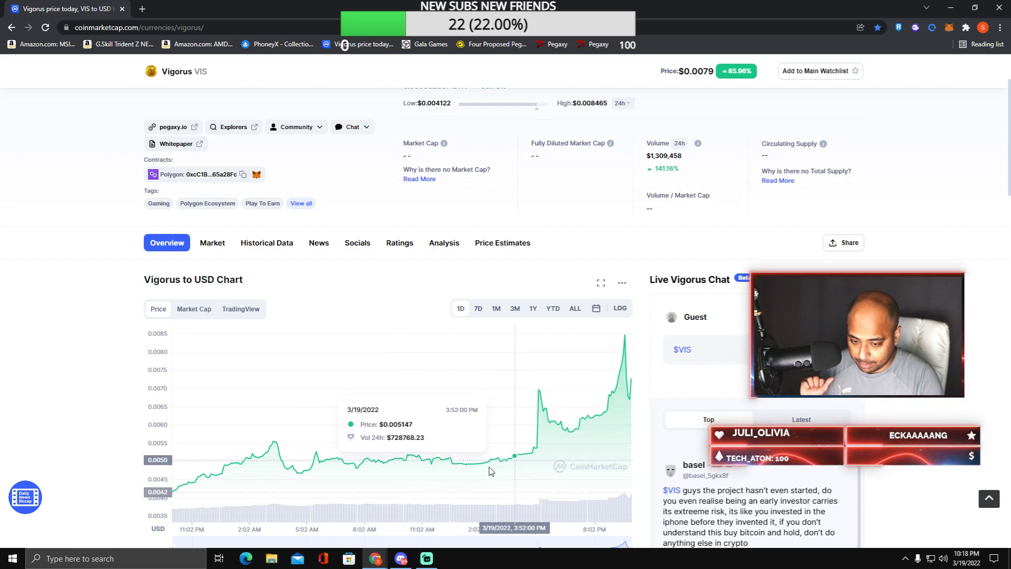
mouse_move(471, 463)
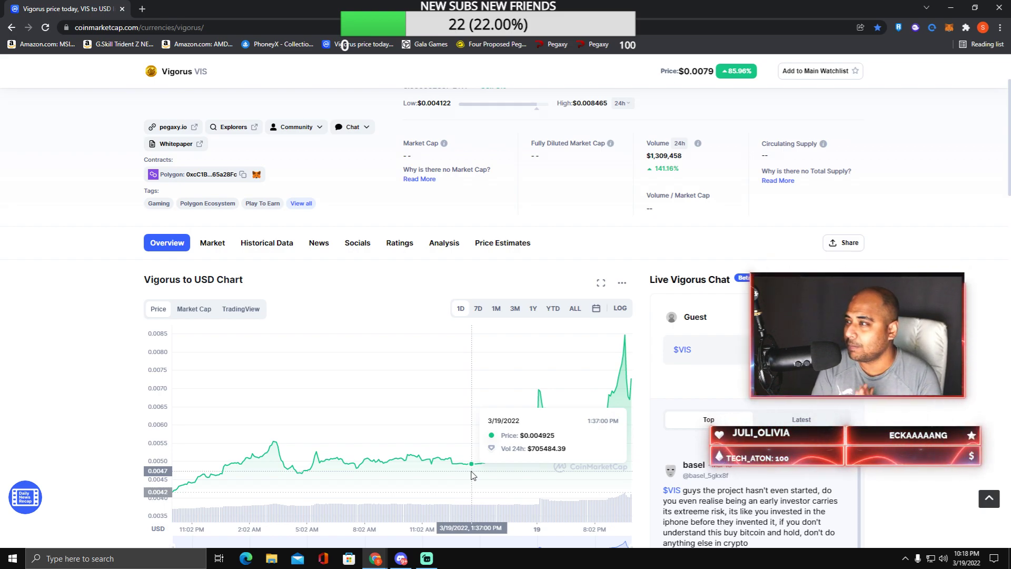
mouse_move(527, 433)
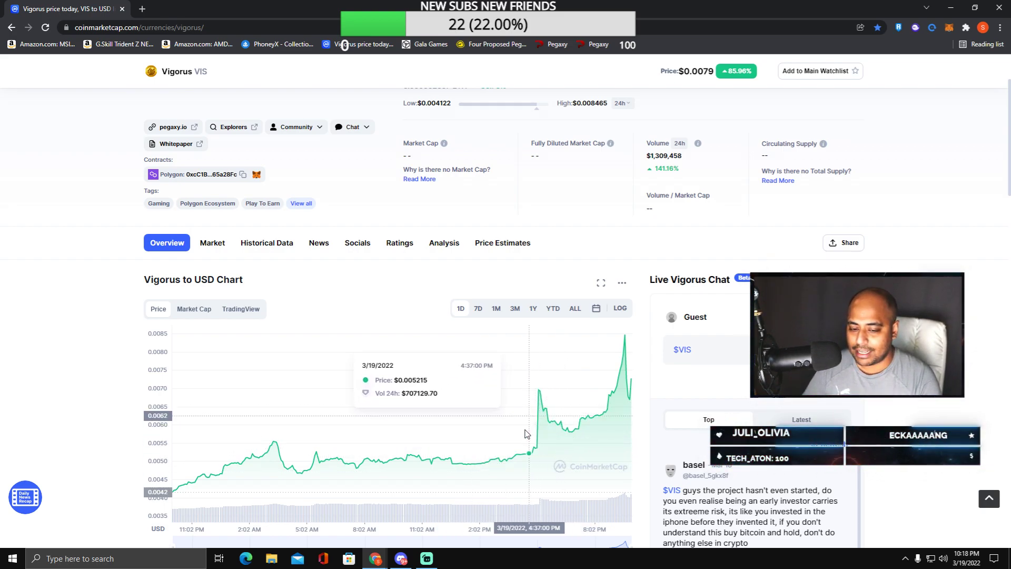
mouse_move(535, 452)
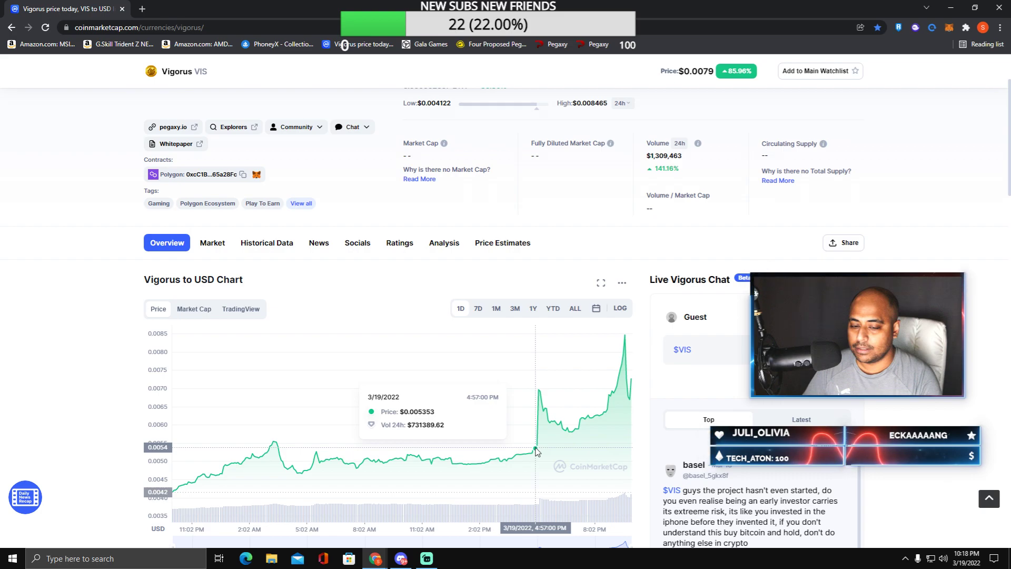
mouse_move(535, 450)
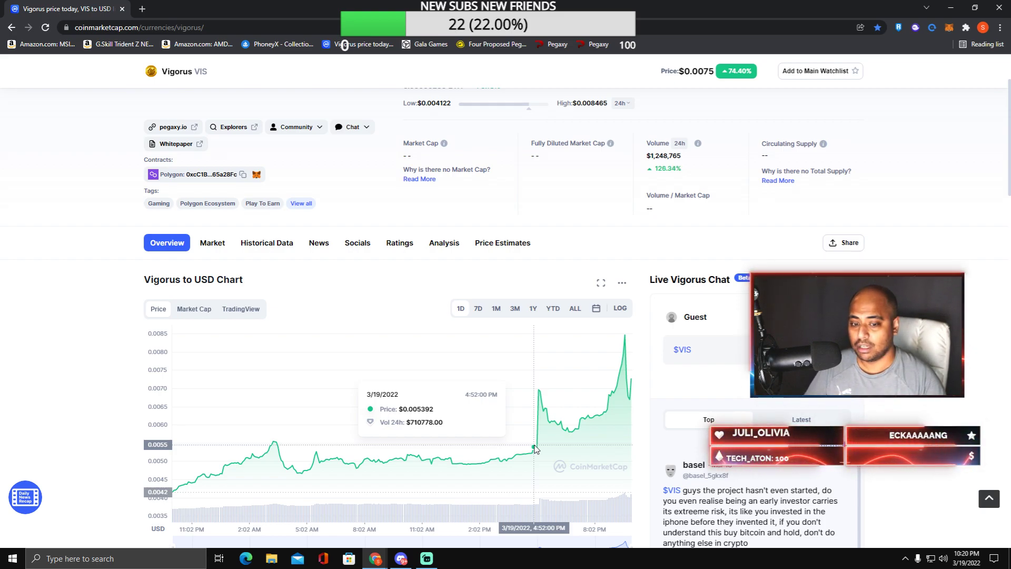
mouse_move(623, 407)
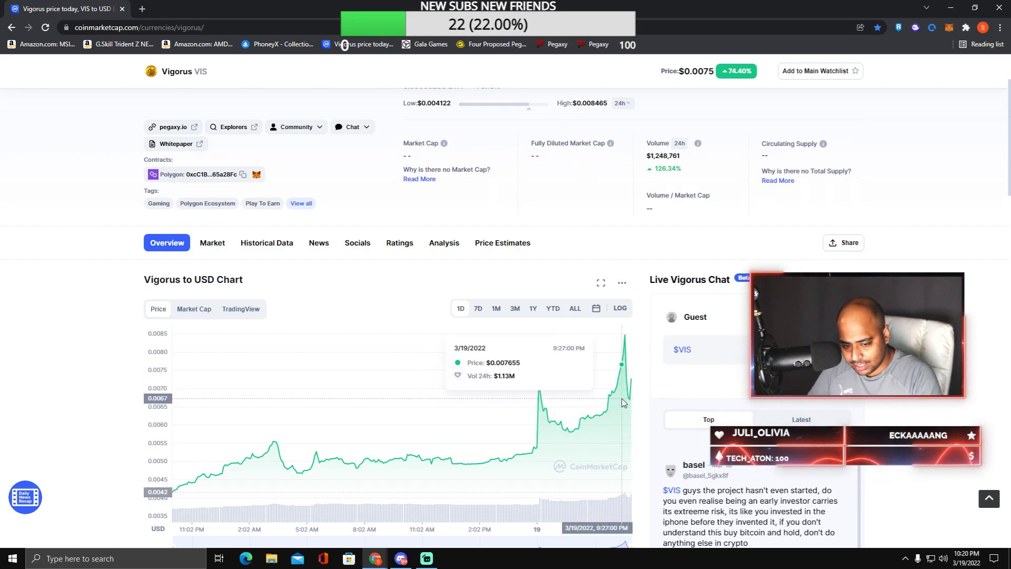
mouse_move(629, 373)
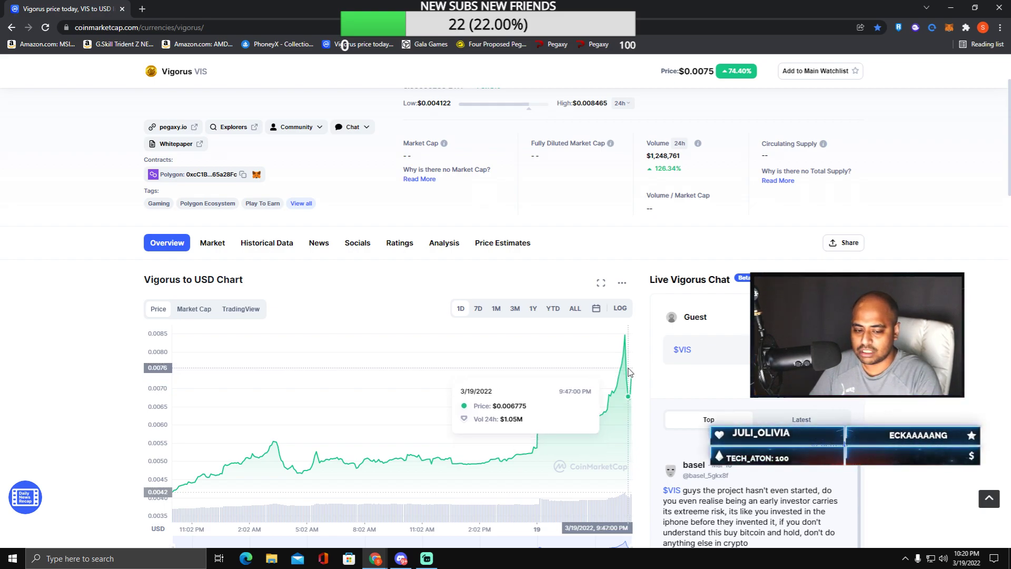
mouse_move(624, 348)
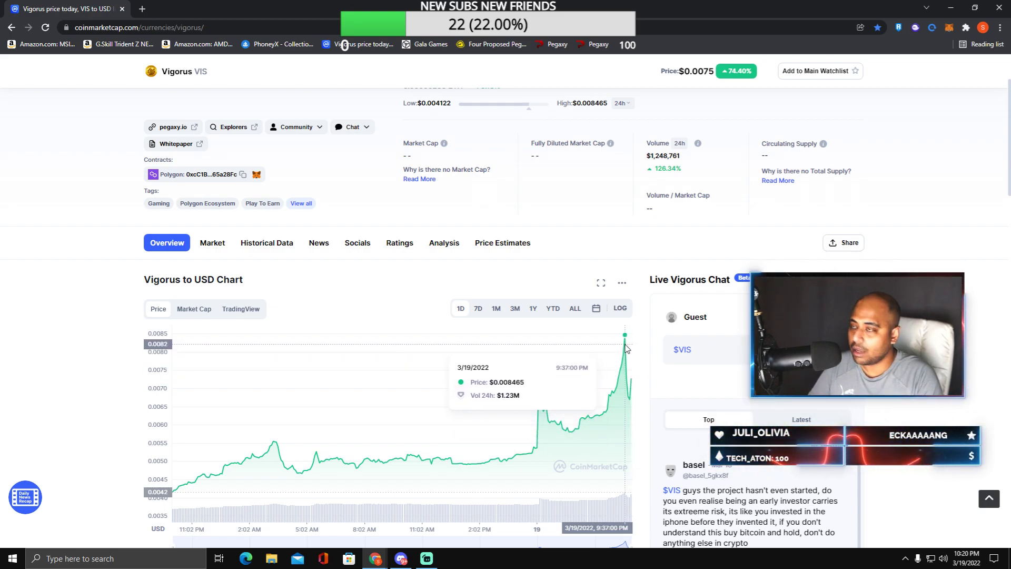
mouse_move(495, 331)
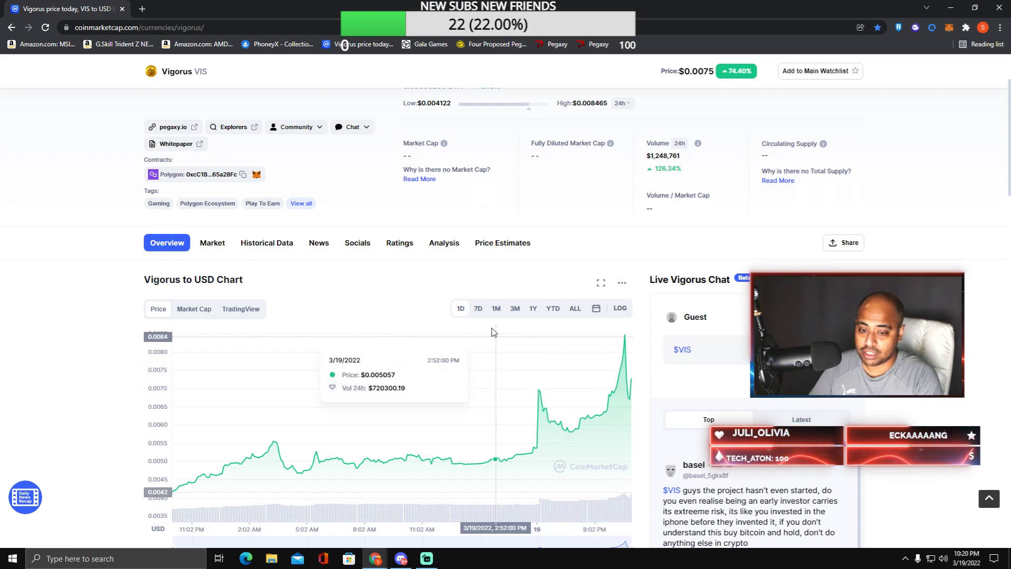
mouse_move(527, 451)
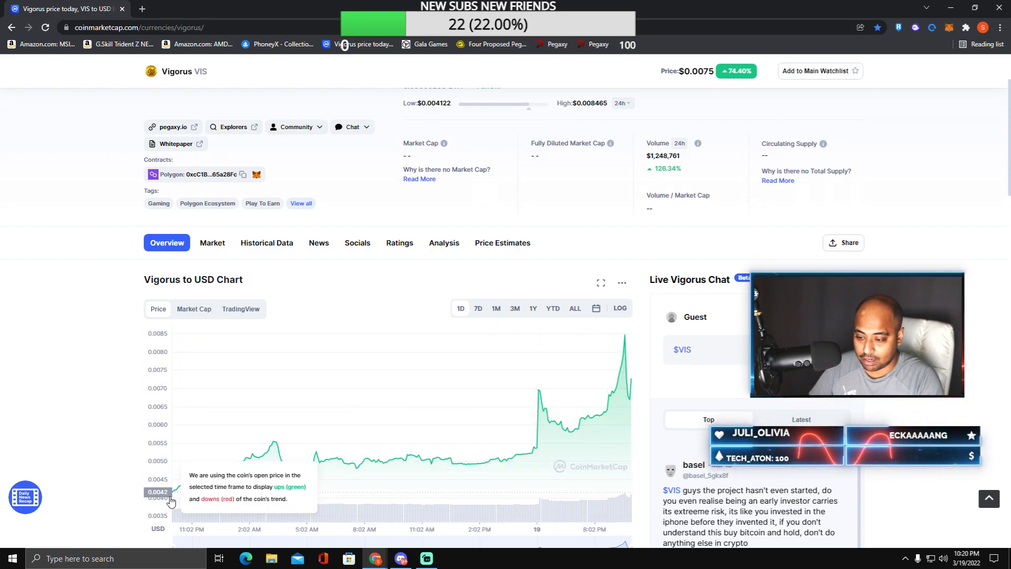
mouse_move(174, 493)
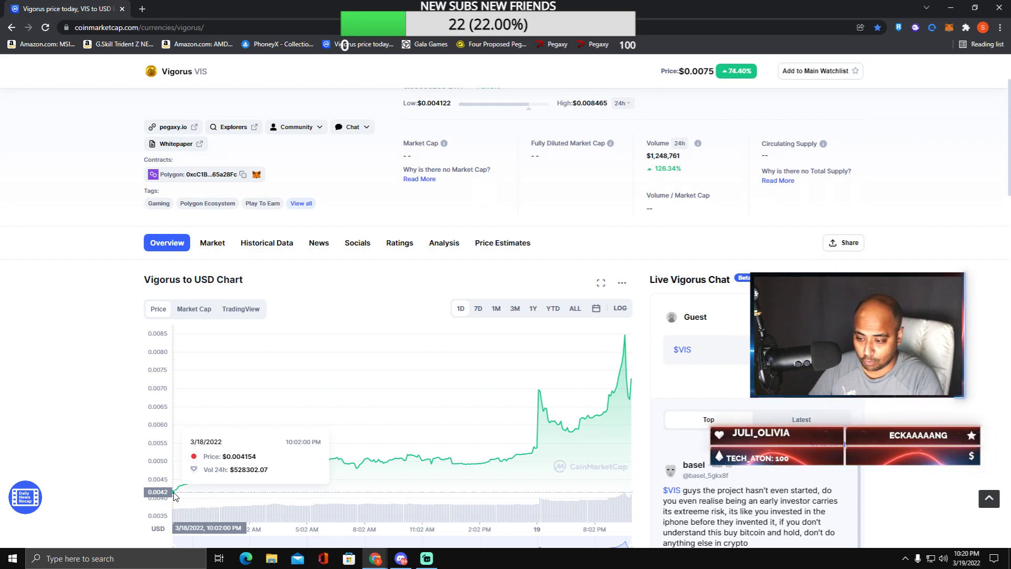
mouse_move(191, 373)
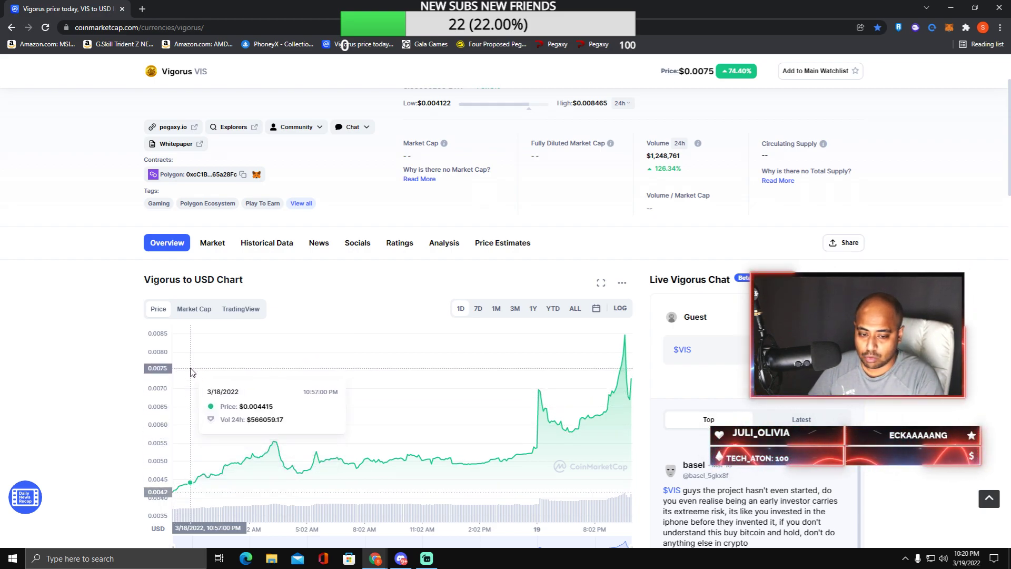
mouse_move(565, 429)
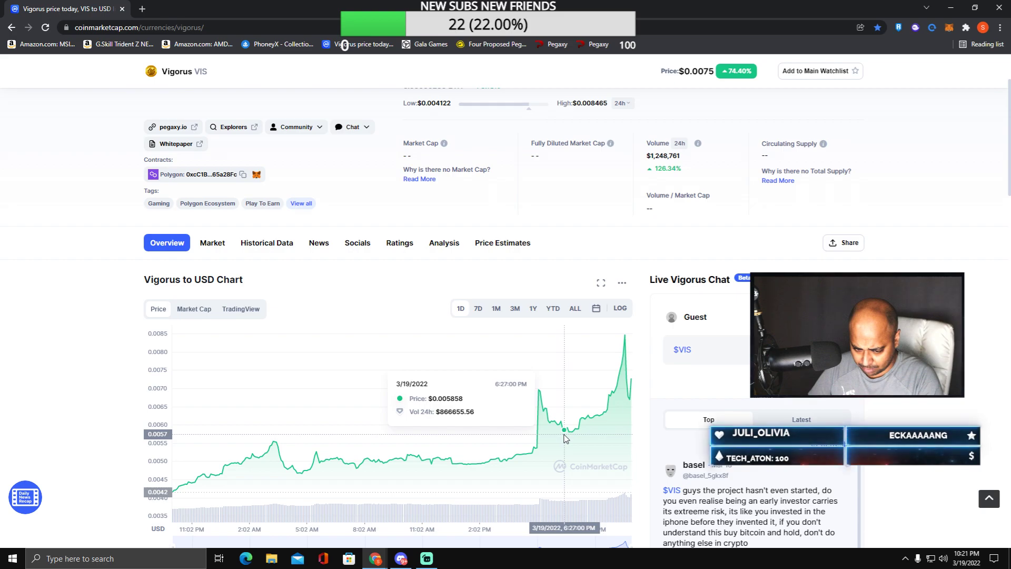
mouse_move(570, 431)
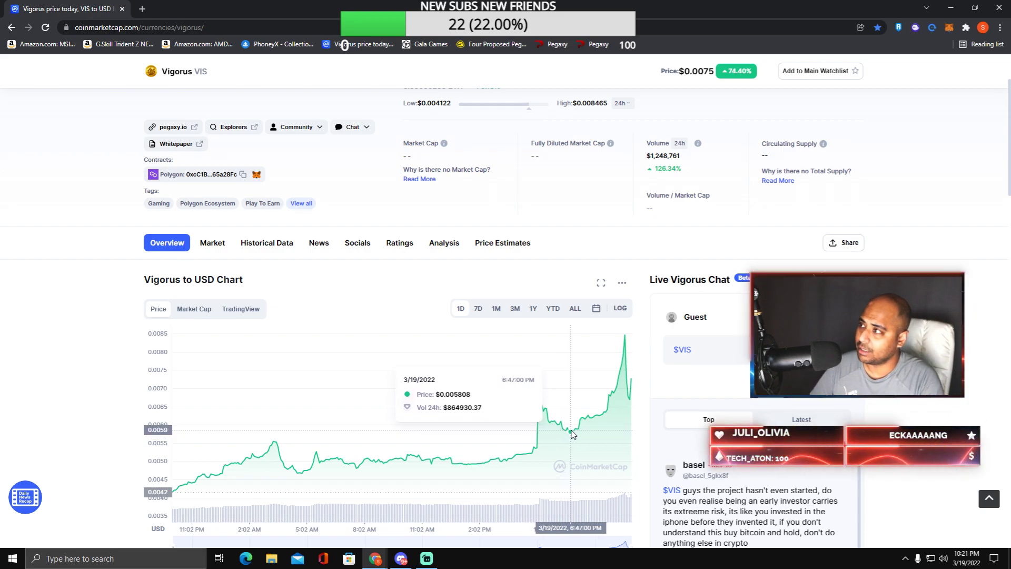
mouse_move(593, 415)
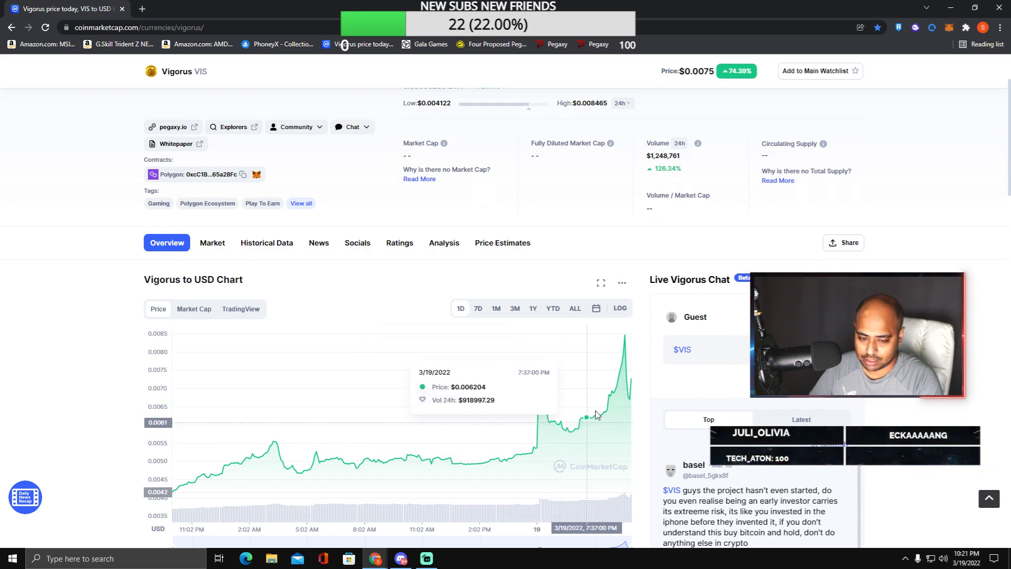
mouse_move(540, 391)
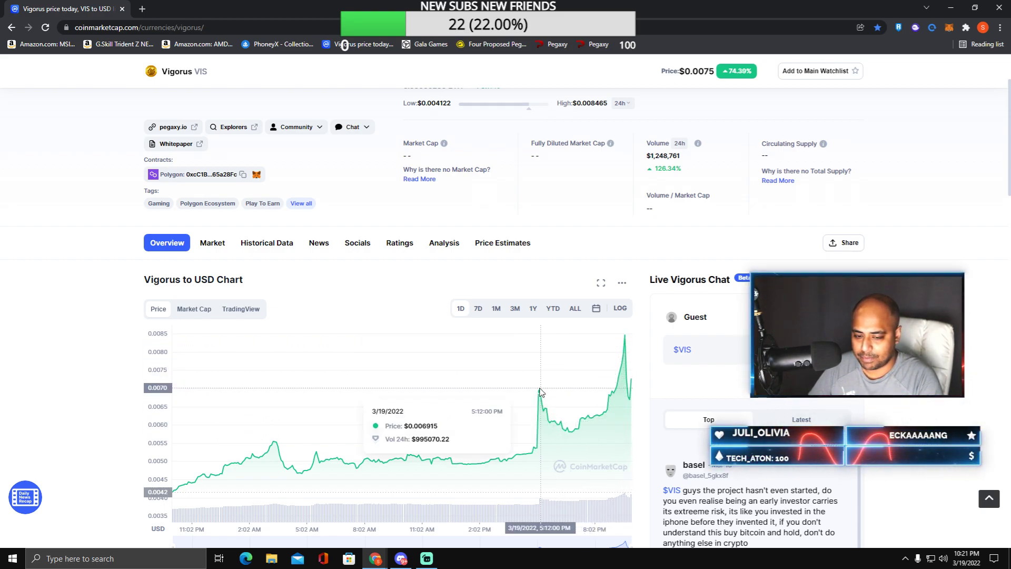
mouse_move(533, 446)
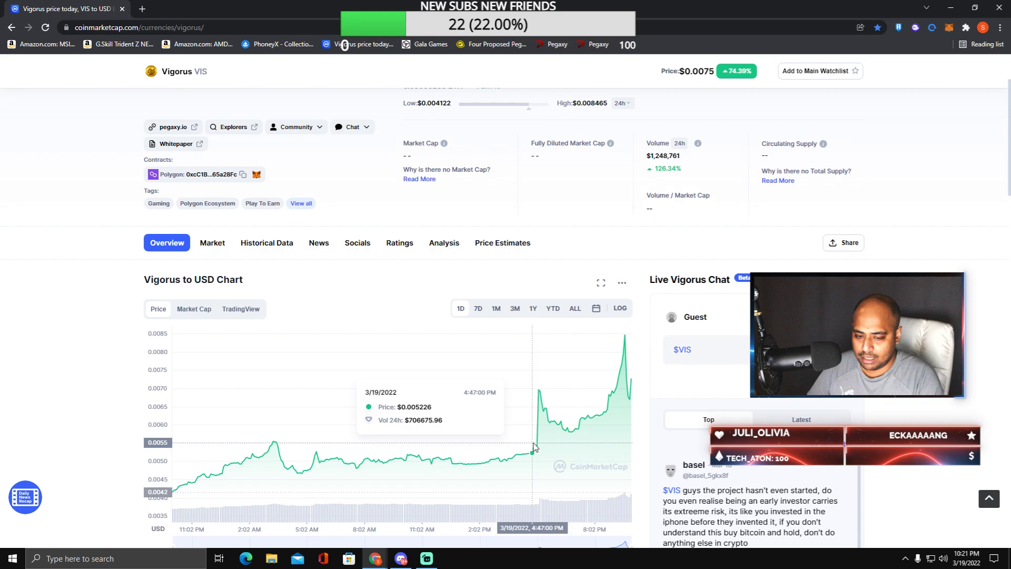
mouse_move(561, 424)
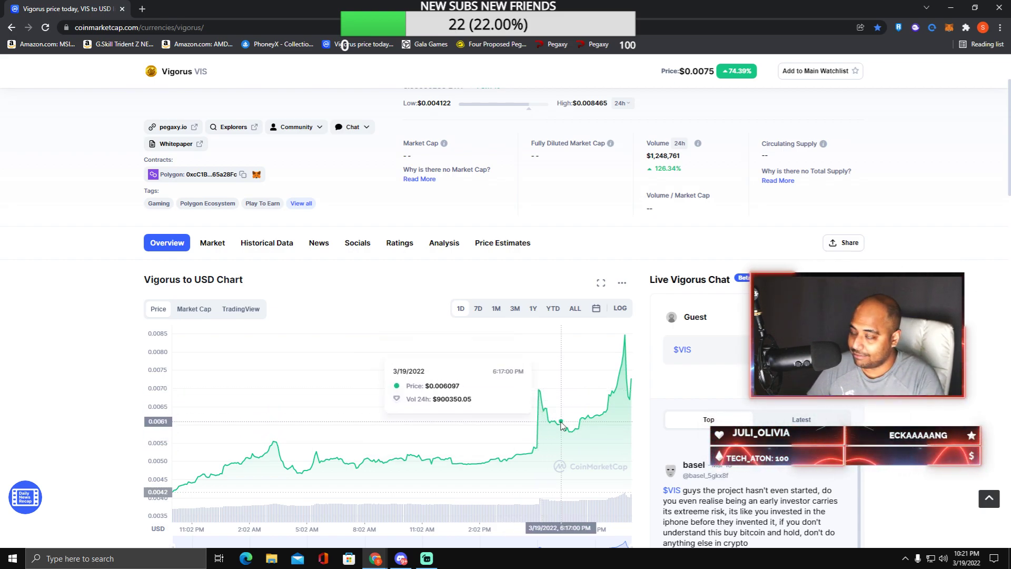
mouse_move(625, 337)
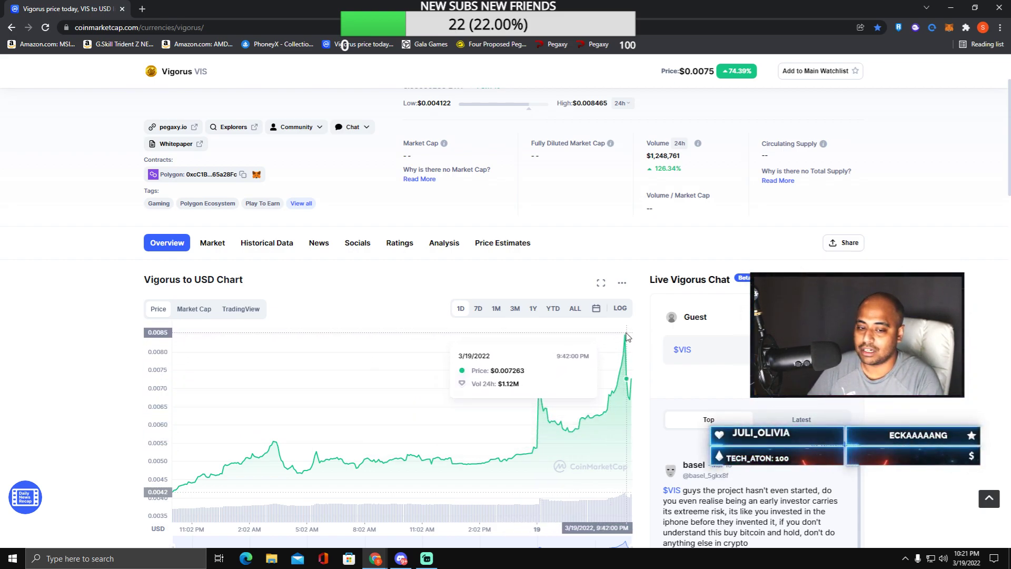
mouse_move(610, 330)
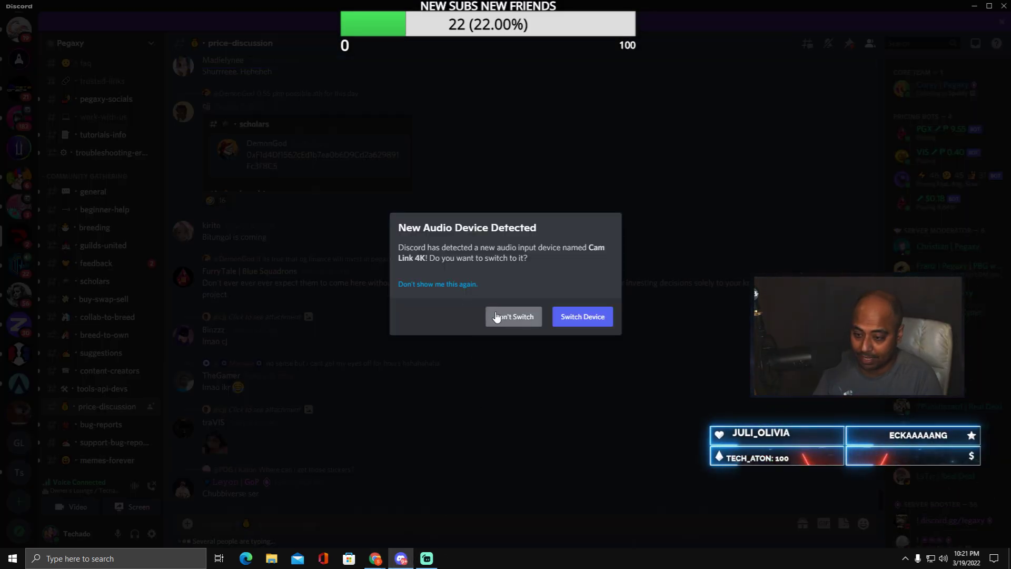
Dismiss the new-audio-device prompt with Don't Switch, then browse the Pegaxy #price-discussion messages
click(513, 316)
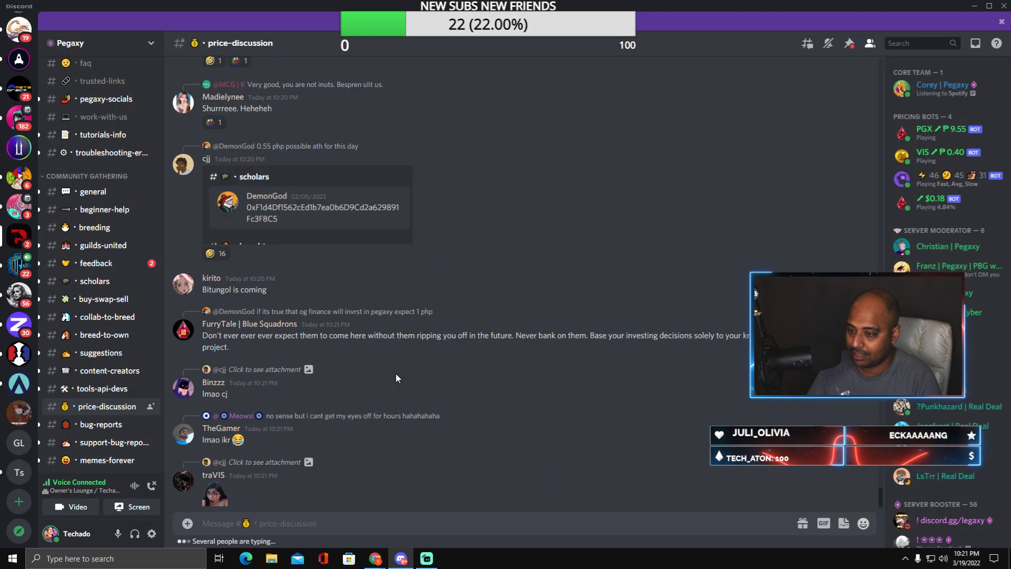
scroll(down, 3)
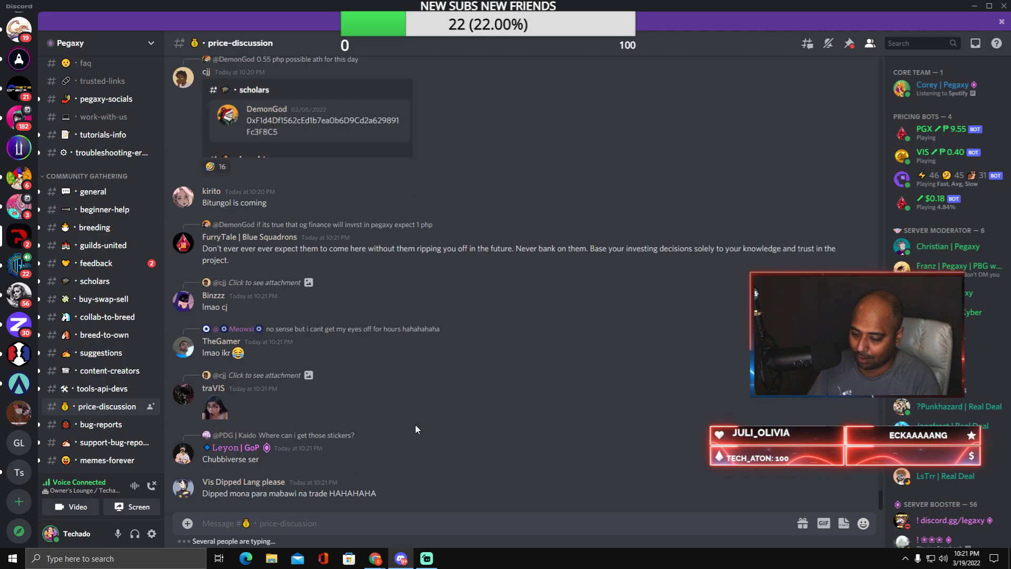
scroll(up, 3)
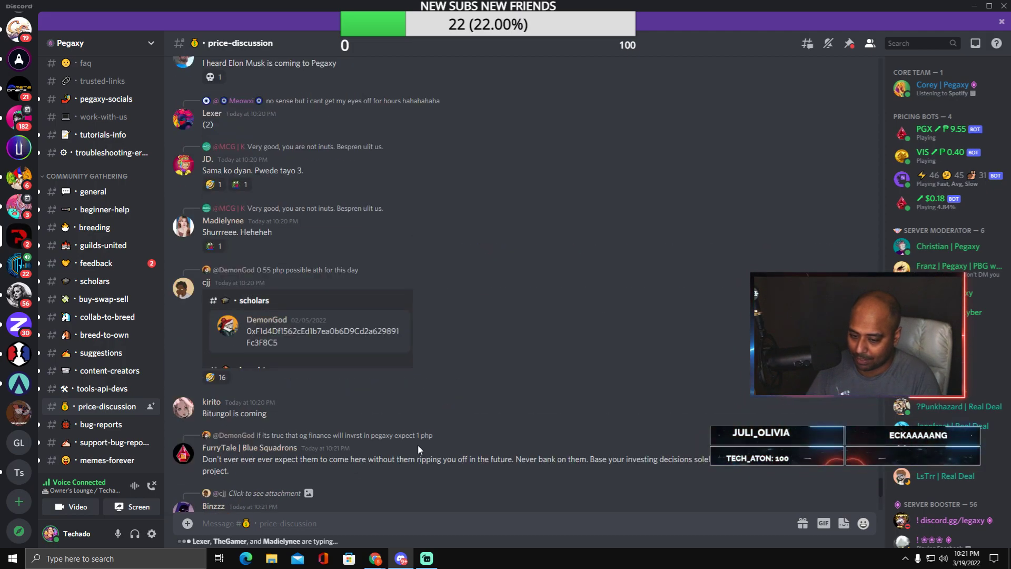
scroll(down, 3)
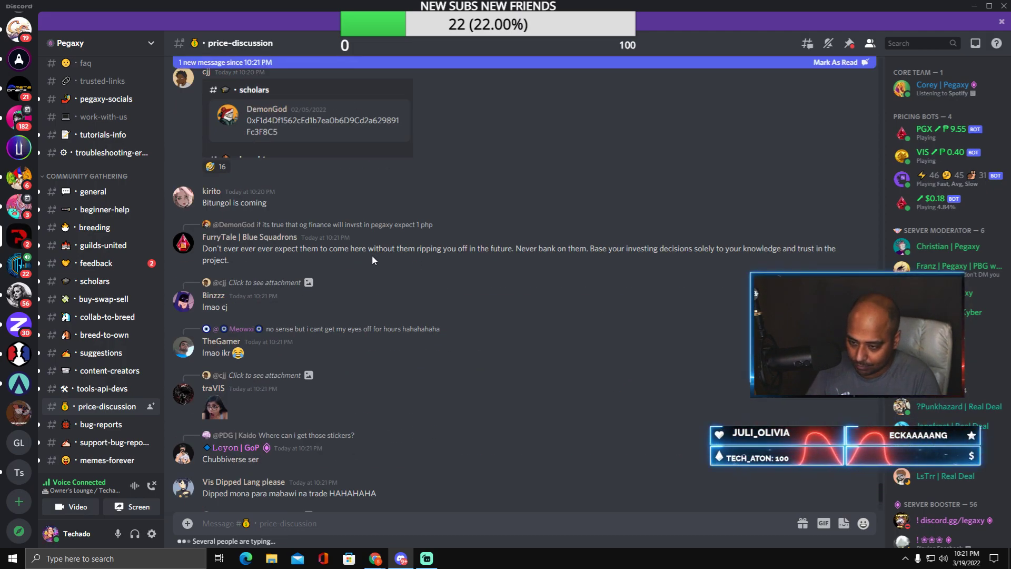
scroll(up, 3)
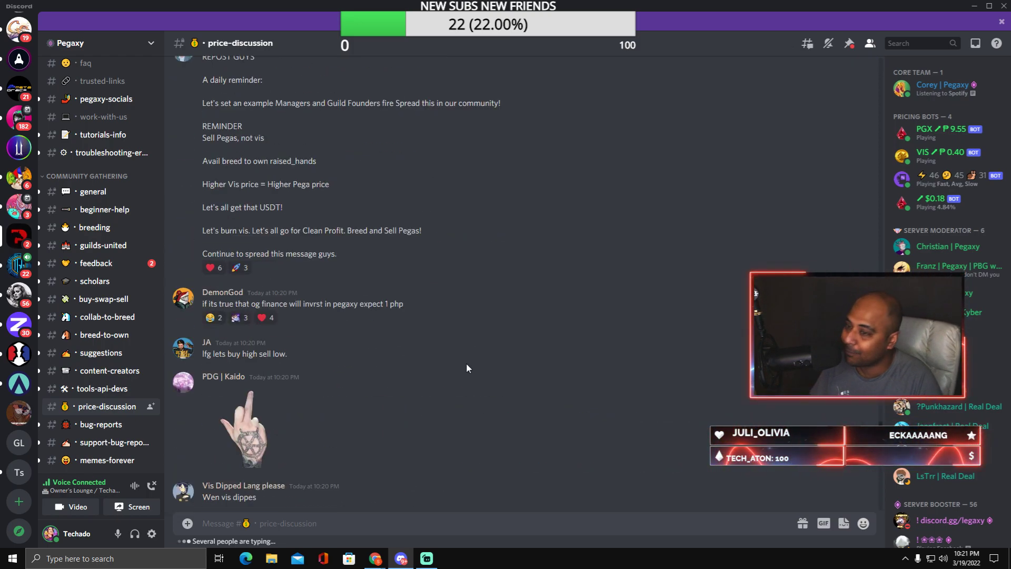
scroll(up, 3)
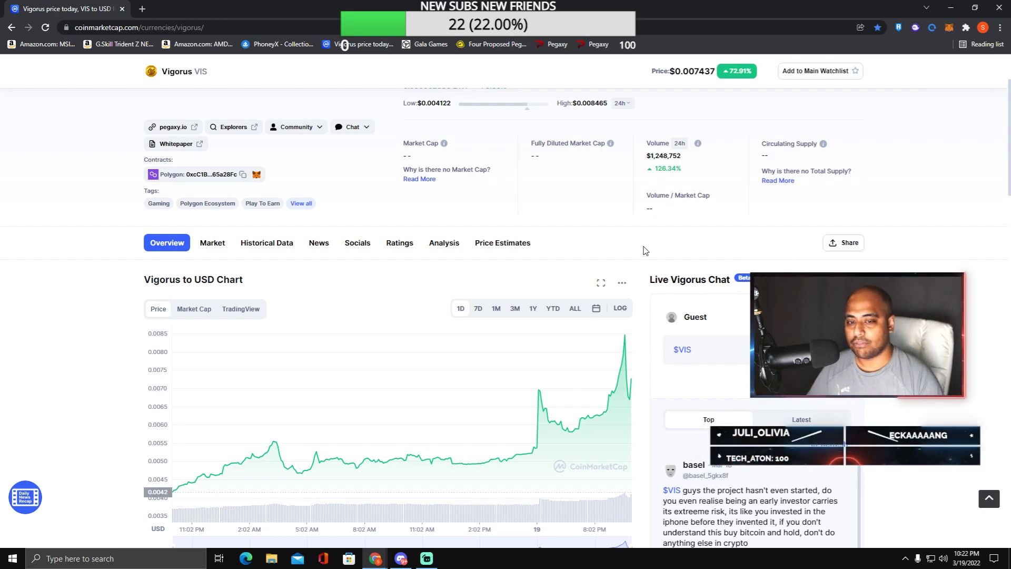
mouse_move(625, 337)
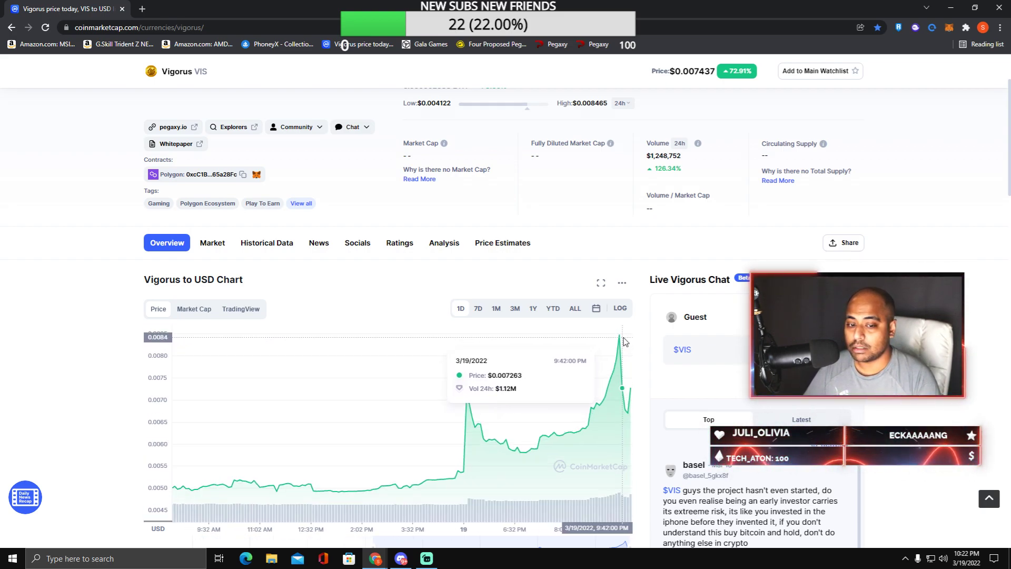
mouse_move(617, 335)
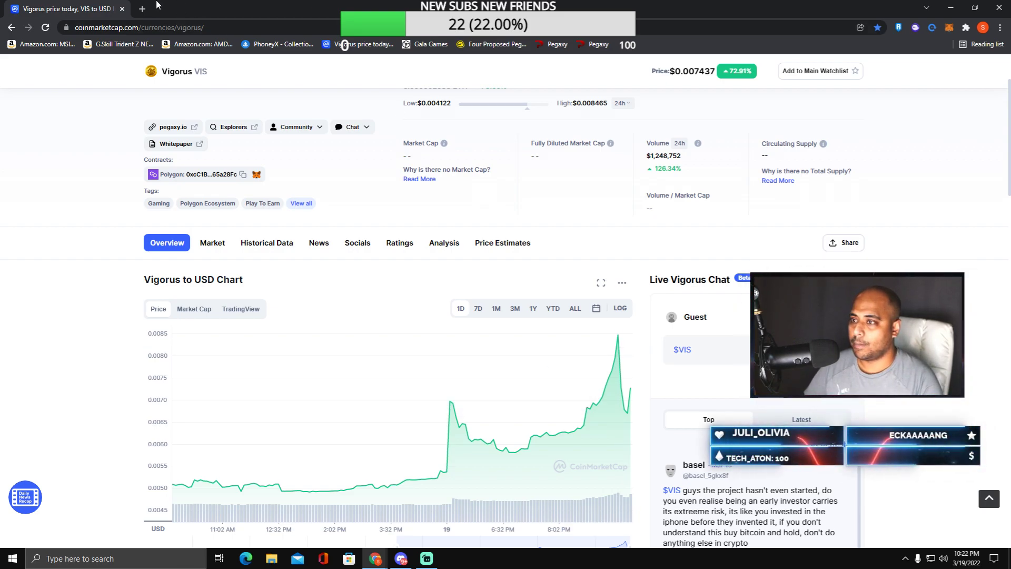
mouse_move(141, 9)
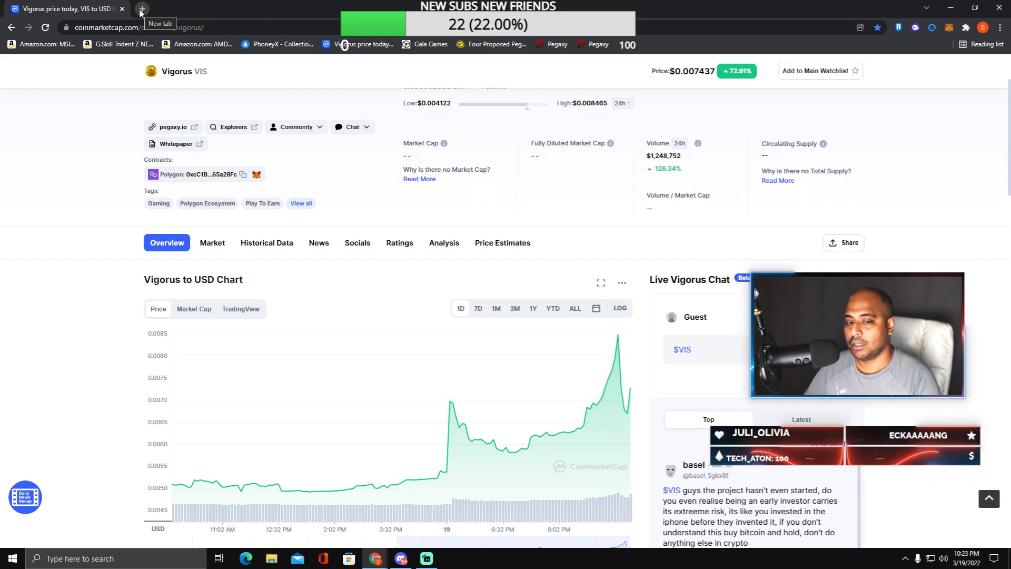
Add a blank new tab beside the Vigorus page, then return to the CoinMarketCap tab
click(141, 9)
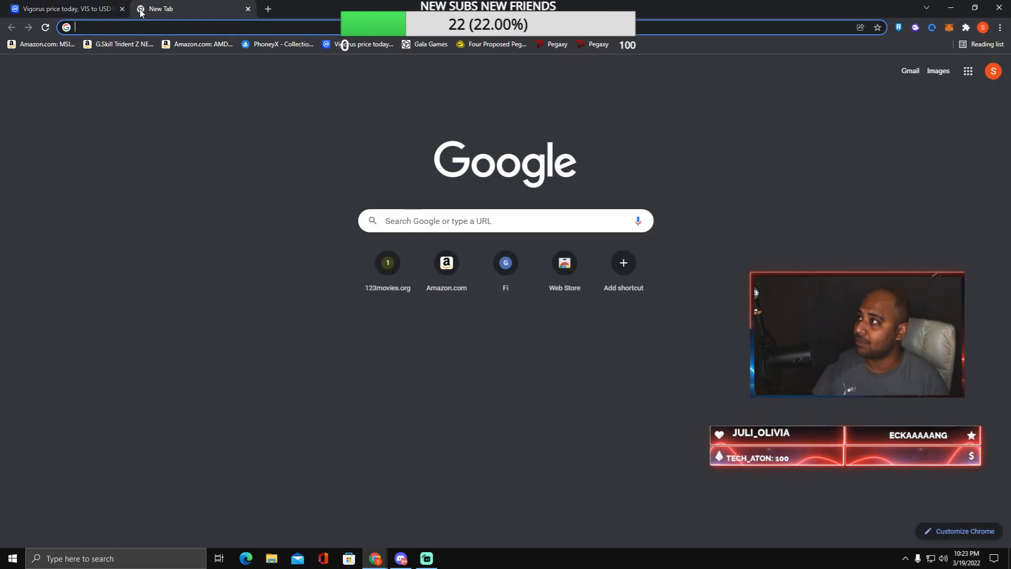
mouse_move(65, 9)
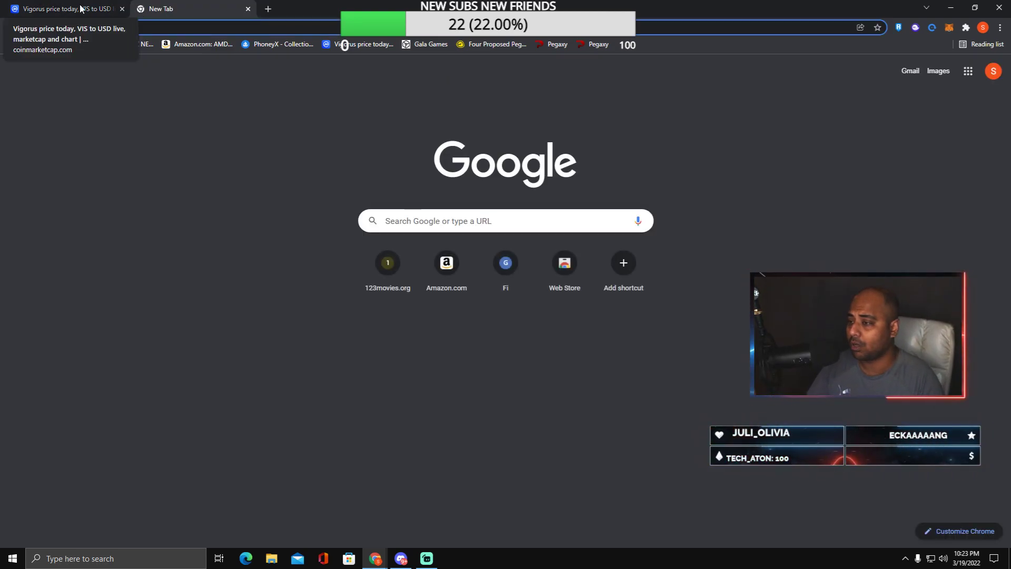
click(62, 8)
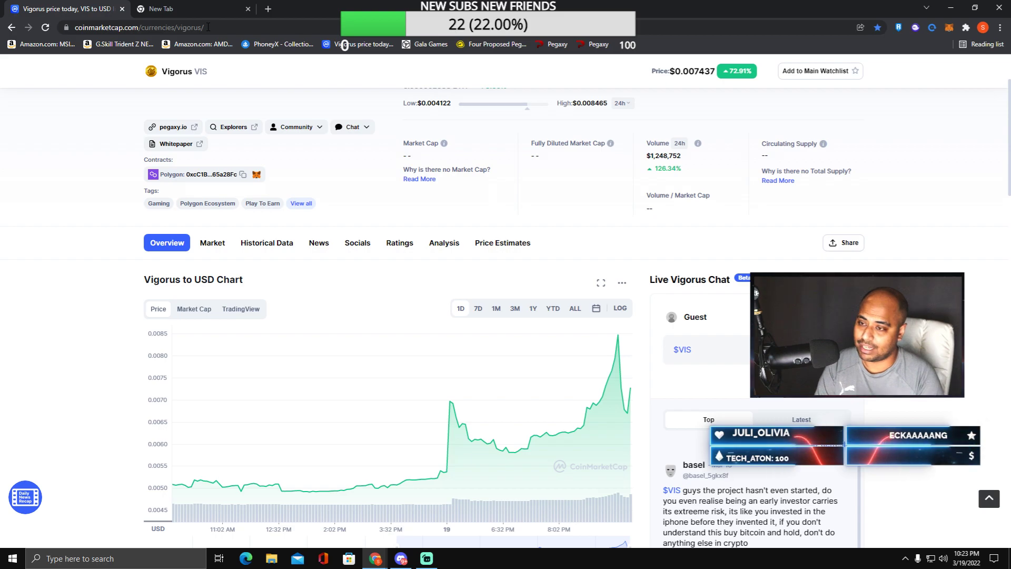
mouse_move(354, 489)
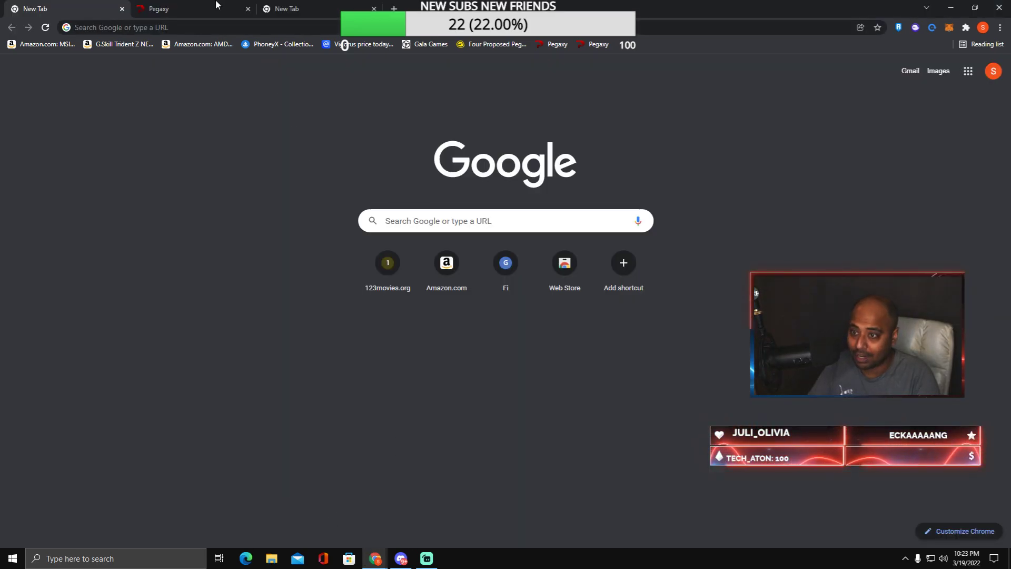
Review the details of pega #324817 Jamey Fadel on Pegaxy My Assets, then return to the list
click(180, 8)
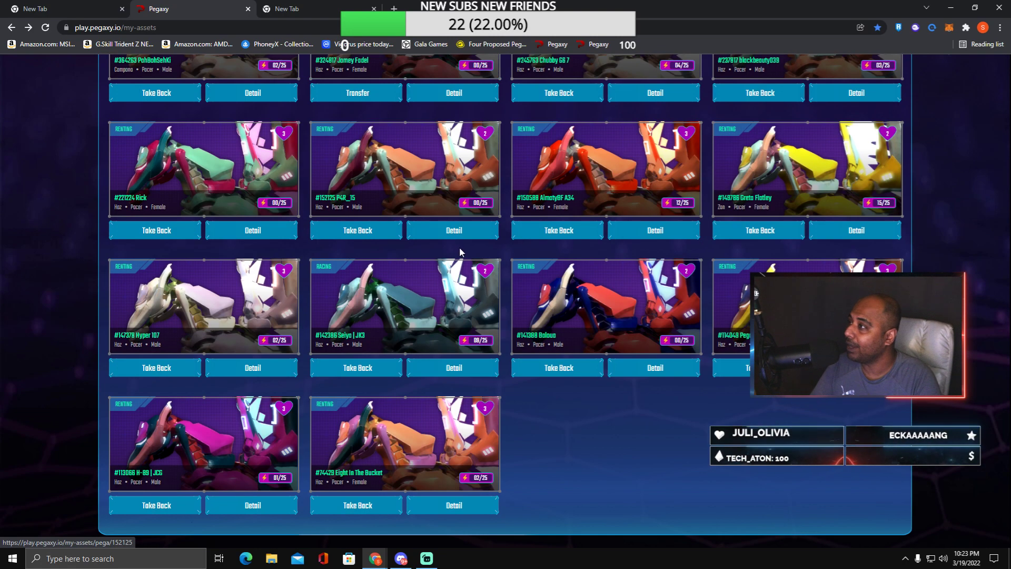
scroll(up, 3)
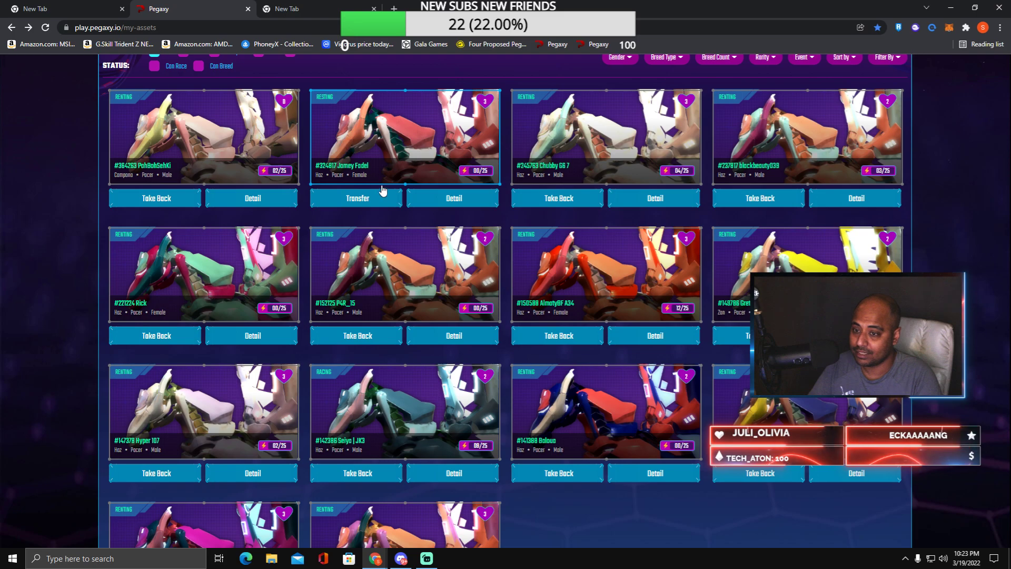
click(453, 198)
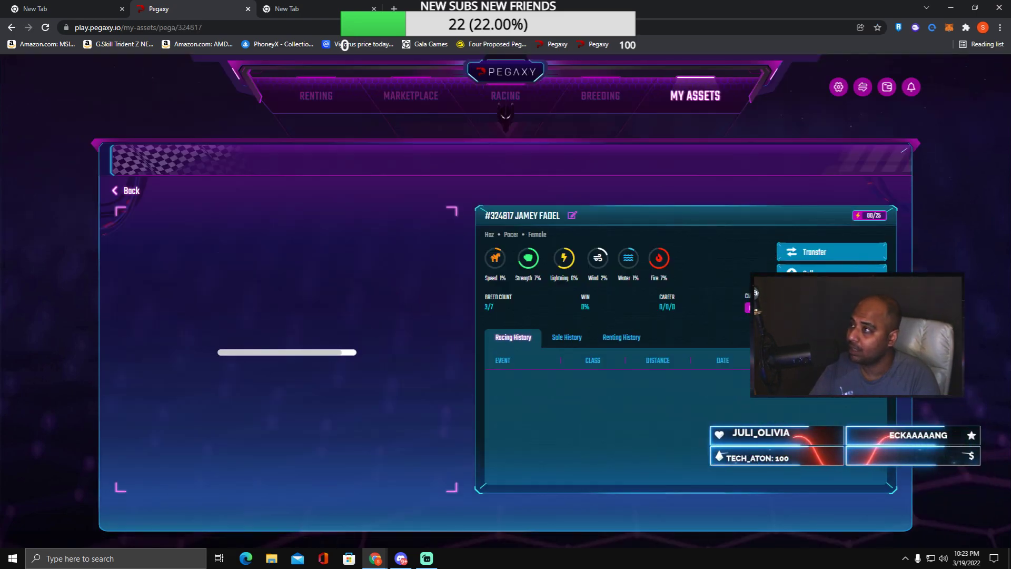
click(131, 190)
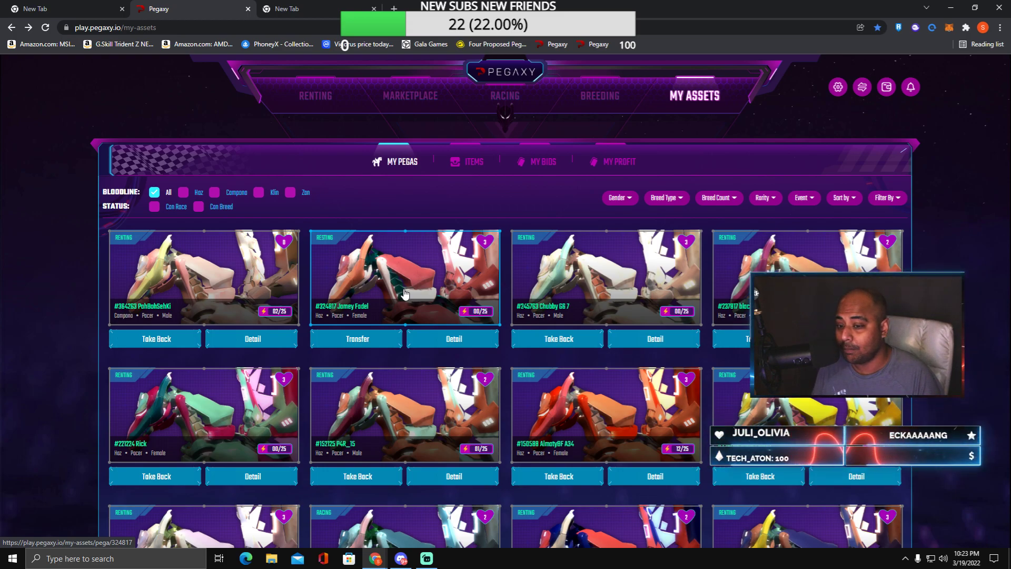
mouse_move(419, 272)
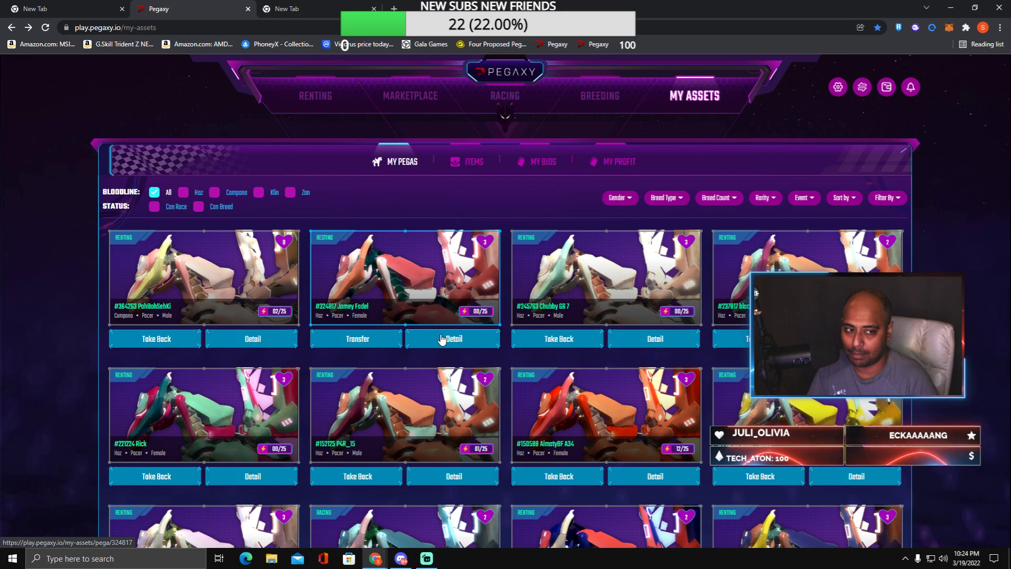
mouse_move(891, 98)
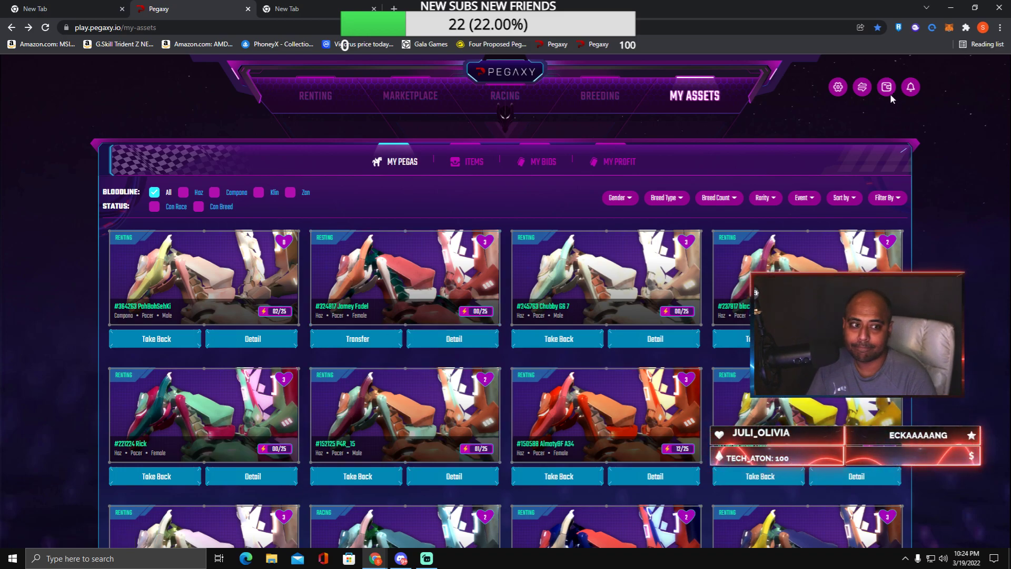
Show the wallet balance panel with 9,963.56 locked VIS and 1.688134 USDT
click(885, 87)
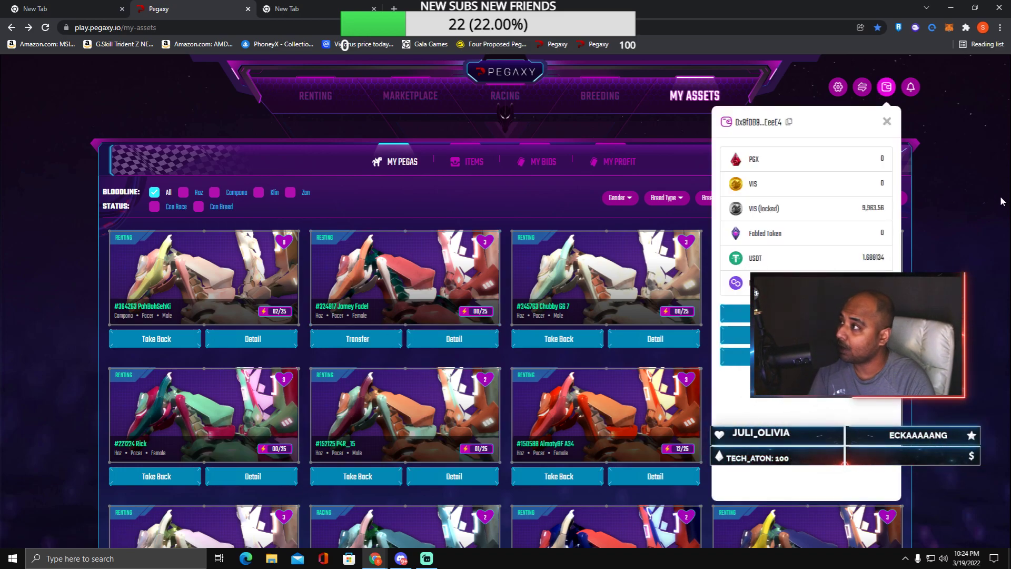